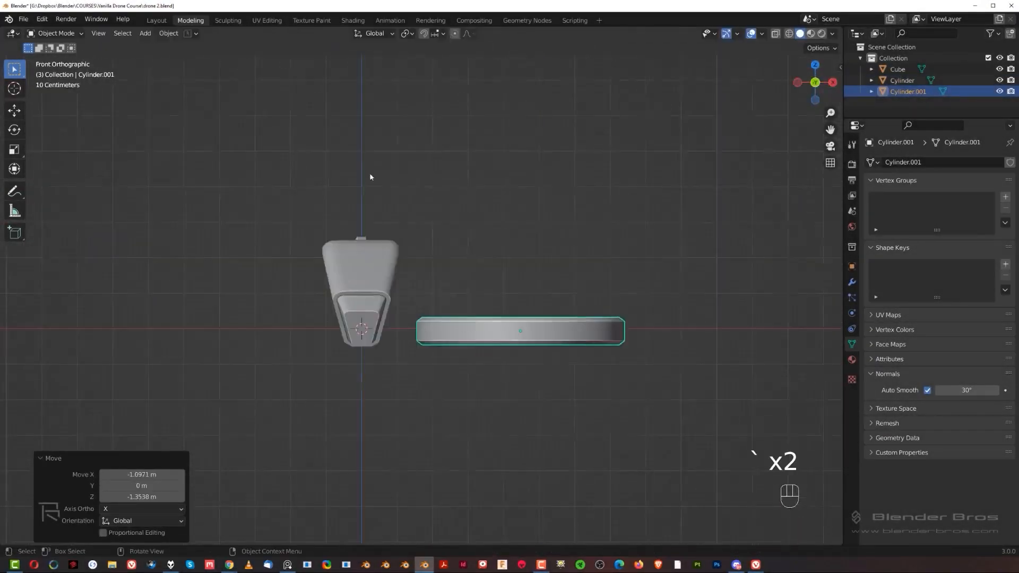
Place the cube cutter, boolean-cut a notch into the panel, and render the front pod
{"action": "key", "text": "3"}
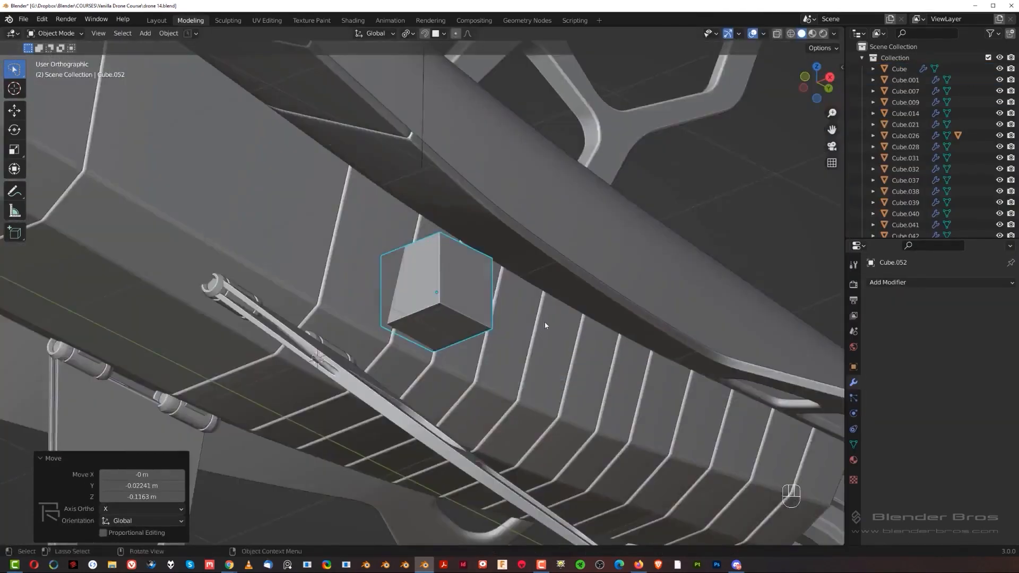
{"action": "key", "text": "Tab"}
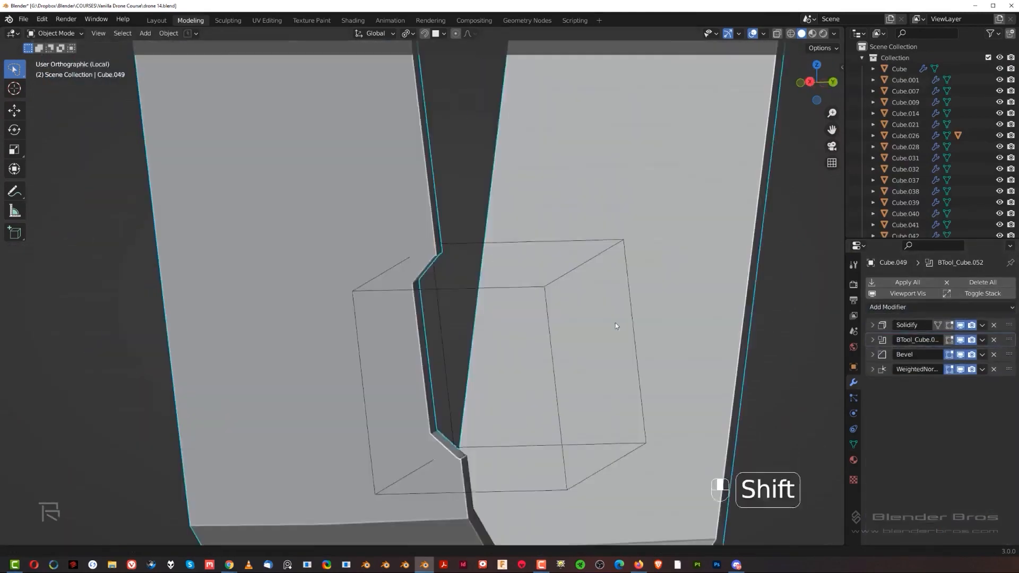
{"action": "key", "text": "F12"}
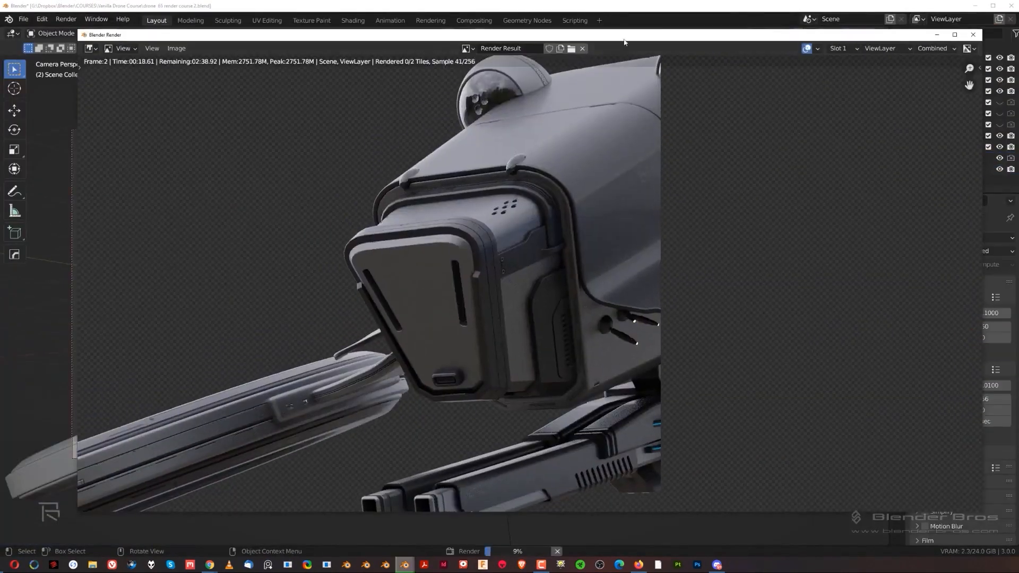
Open the context menu for the long rectangular arm to apply Shade Smooth
{"action": "left_click", "coordinate": [696, 564]}
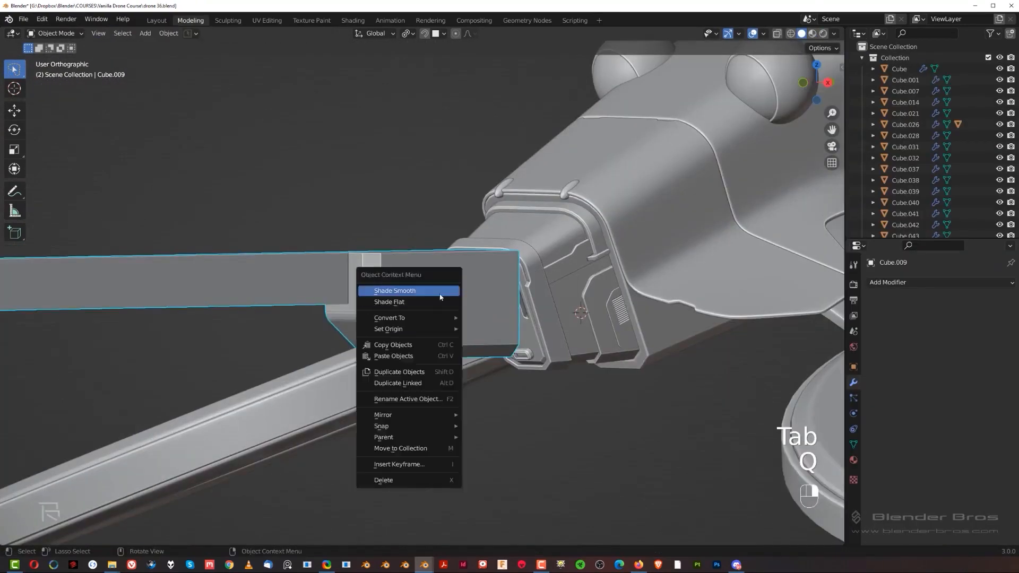
Position a small cube under the drone's underside and enter Edit Mode
{"action": "key", "text": "Tab"}
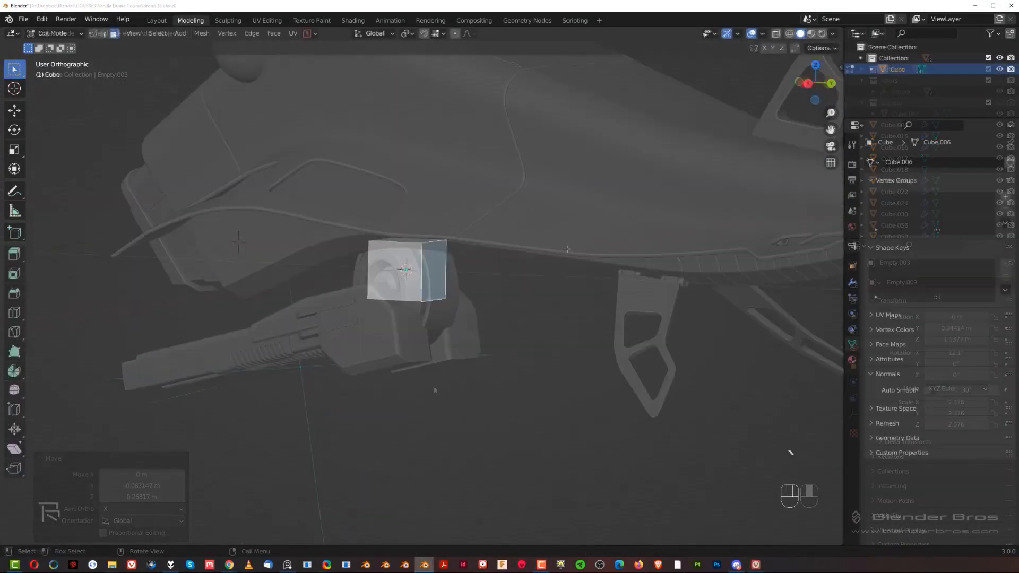
{"action": "key", "text": "Tab"}
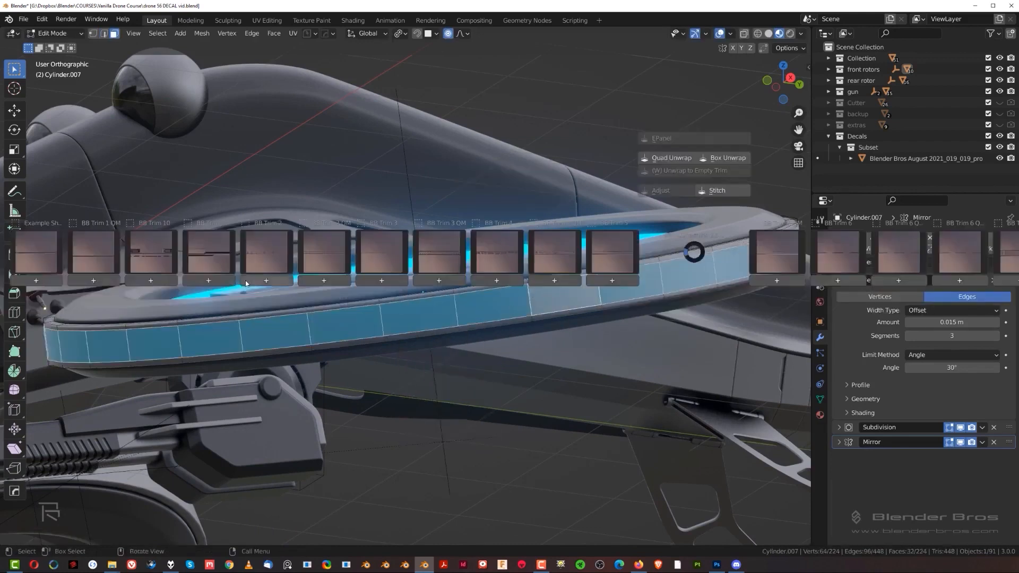
Apply a striped blue trim decal to the ring's inner channel, then switch to Vertex Paint
{"action": "left_click", "coordinate": [52, 33]}
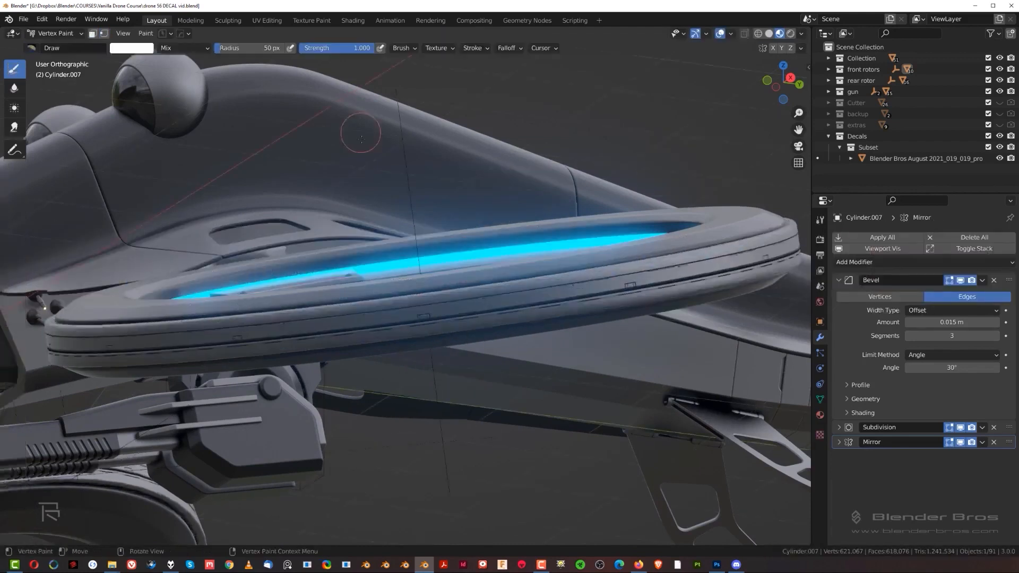